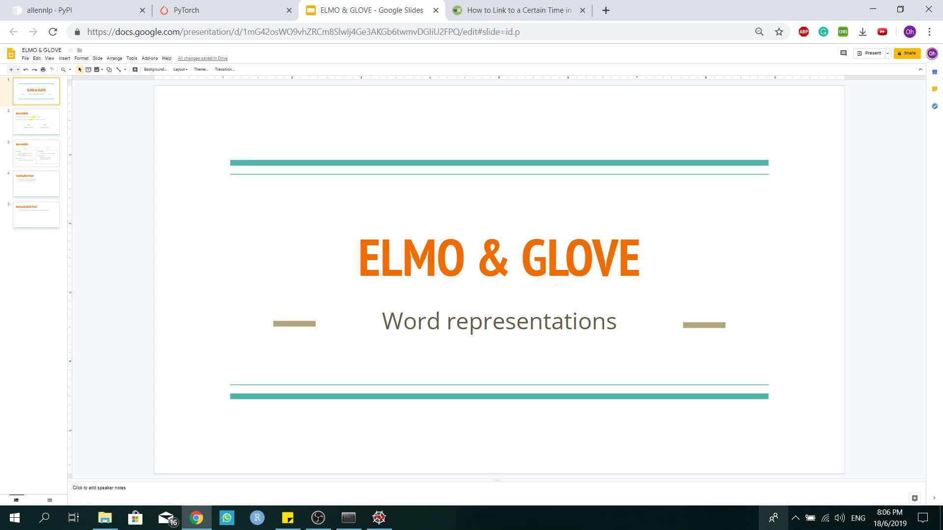
Move to the GloVe Vs ELMO slide comparing the word 'bank' in two sentences
left_click(36, 121)
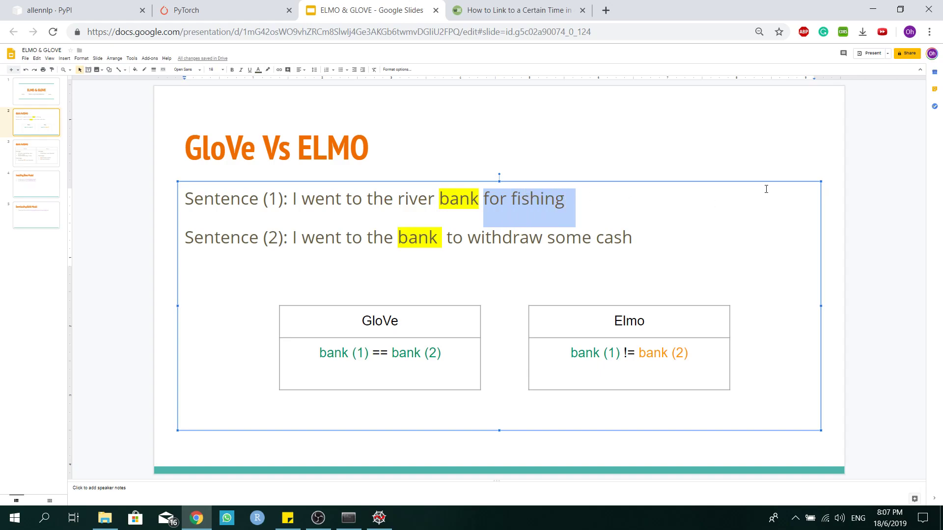
left_click(783, 363)
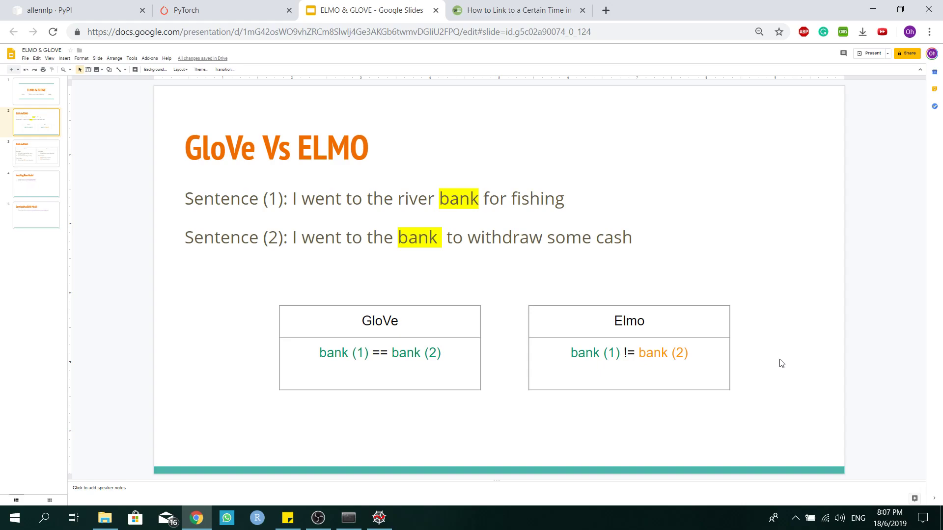
mouse_move(50, 131)
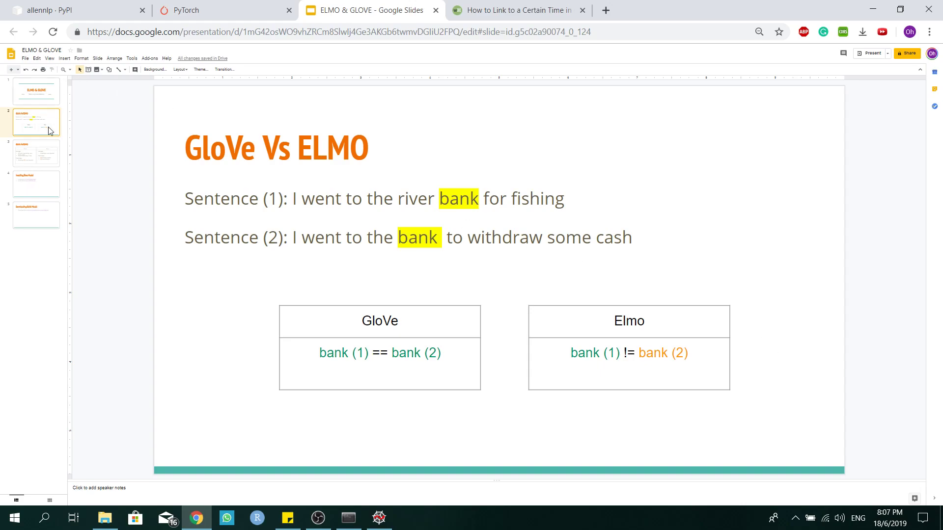
Move to the third slide listing GloVe and ELMo advantages and disadvantages
left_click(35, 154)
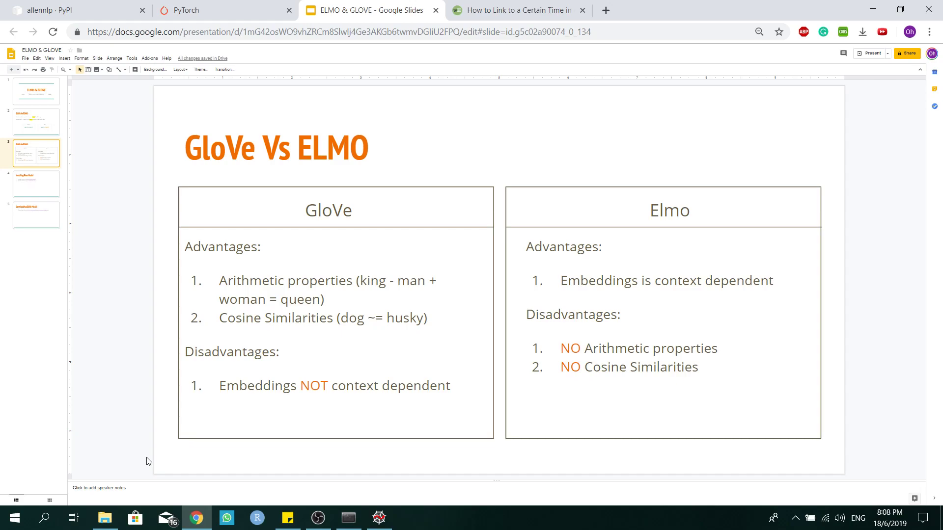
mouse_move(3, 493)
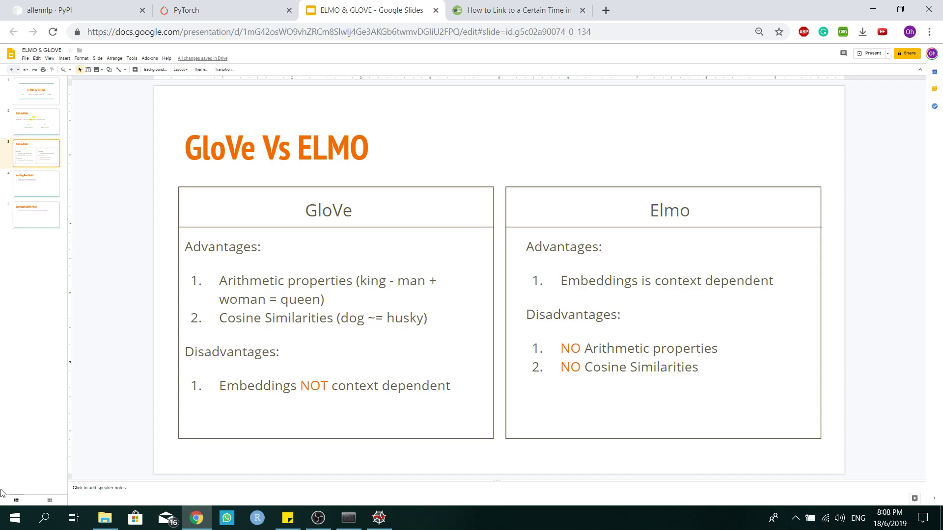
mouse_move(236, 396)
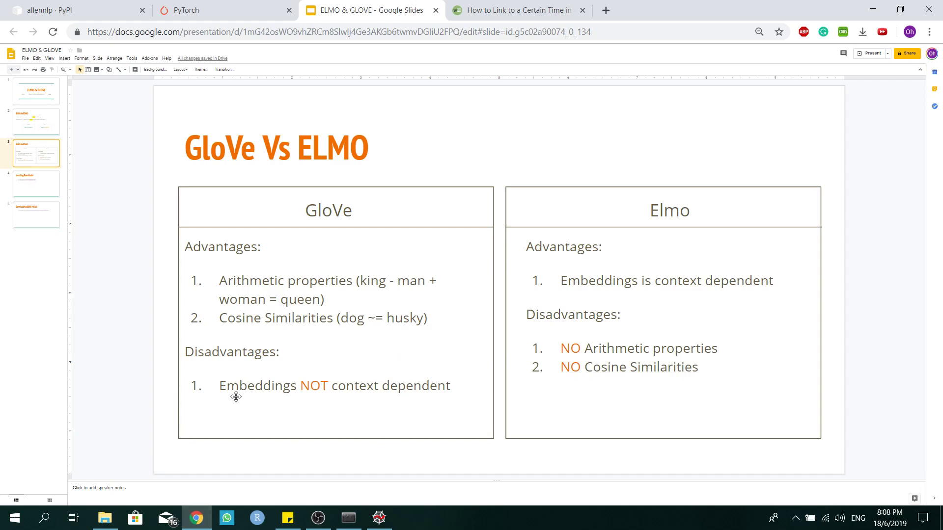
mouse_move(461, 419)
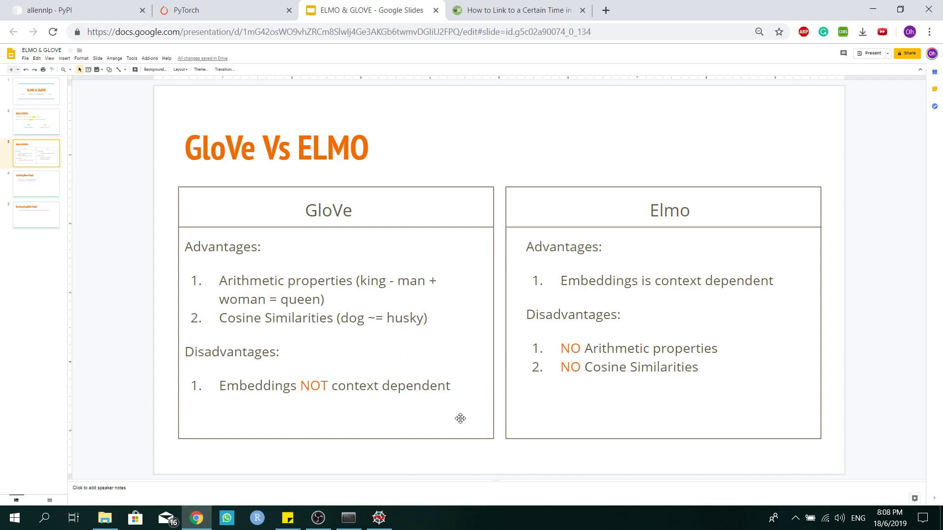
mouse_move(480, 243)
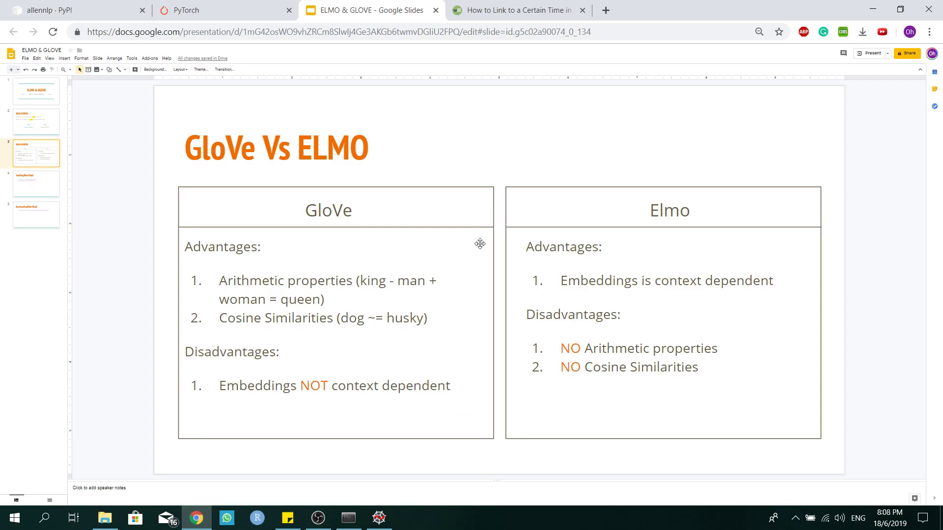
mouse_move(645, 256)
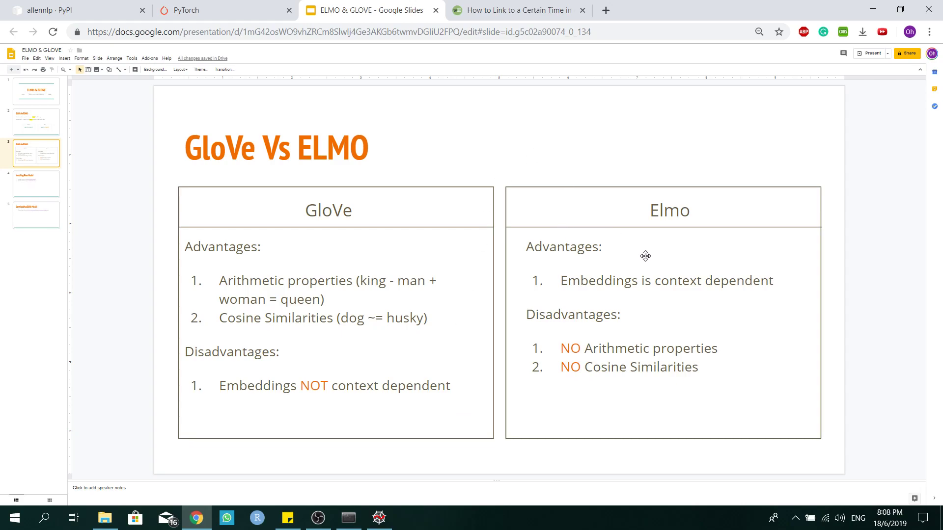
mouse_move(604, 329)
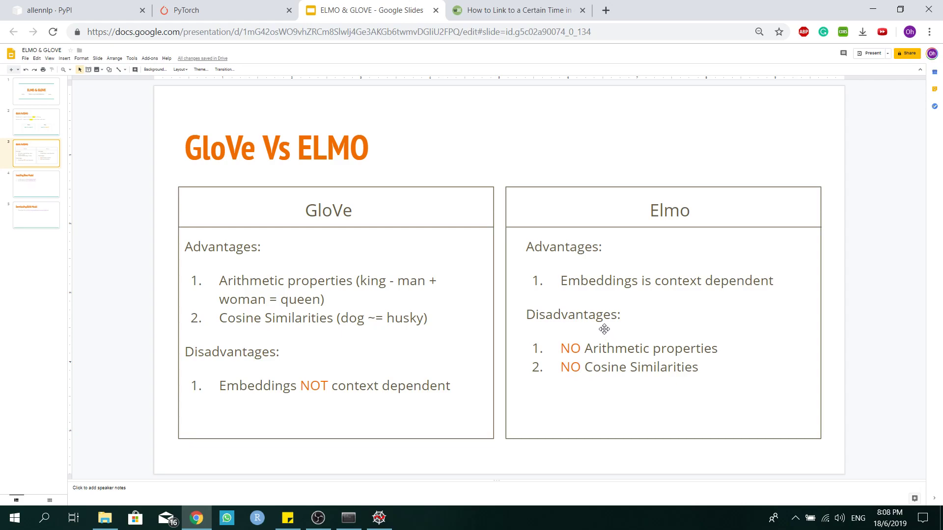
mouse_move(489, 304)
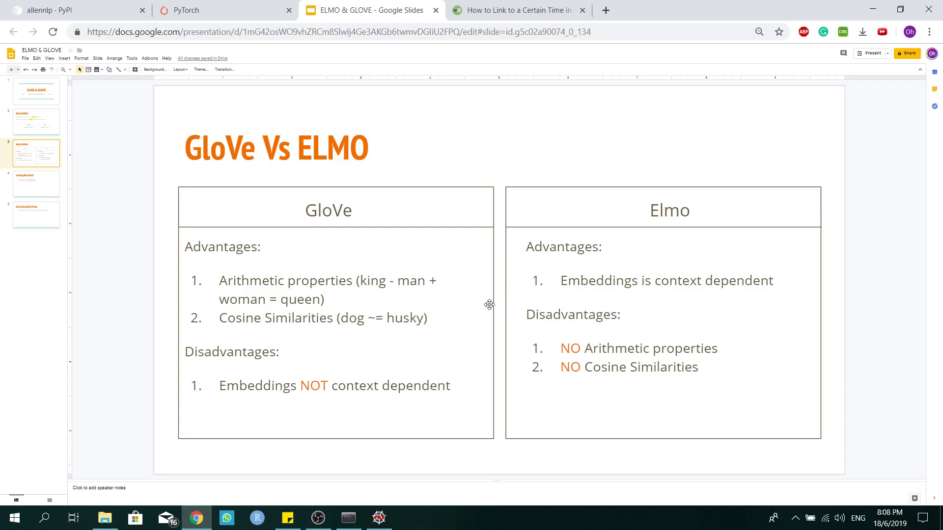
mouse_move(417, 236)
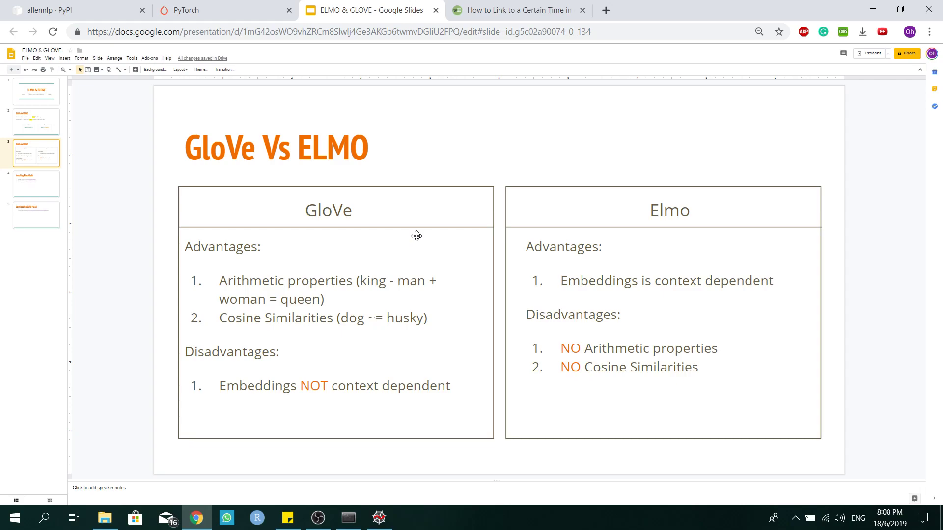
mouse_move(44, 186)
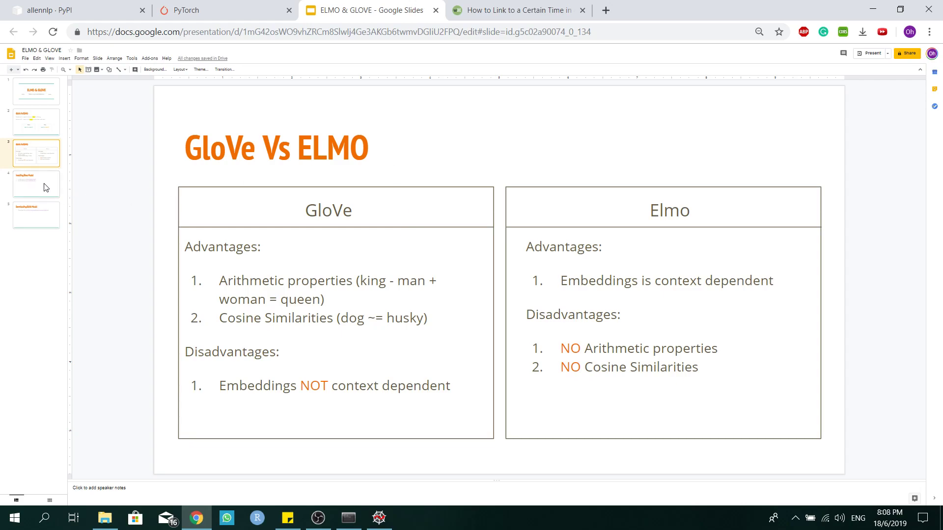
Move to the Installing Elmo Model slide with the pytorch and allennlp steps
left_click(35, 184)
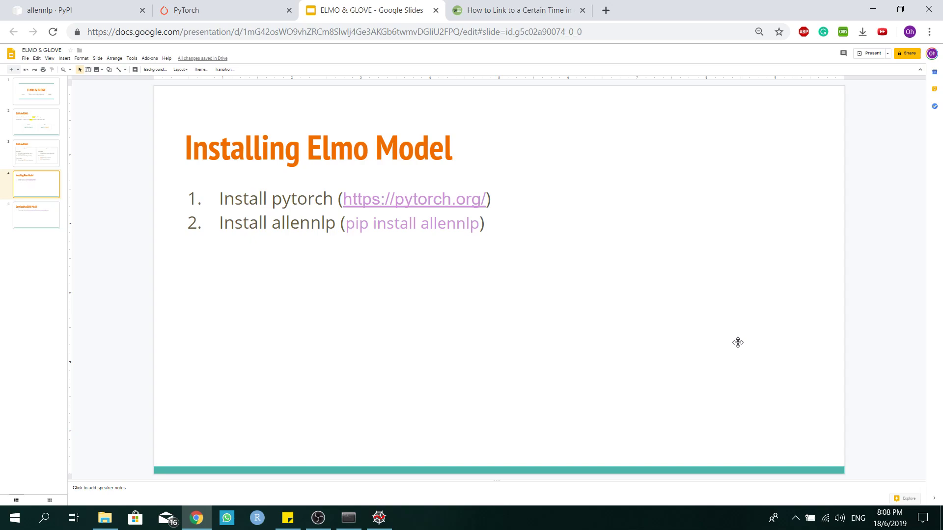
mouse_move(408, 354)
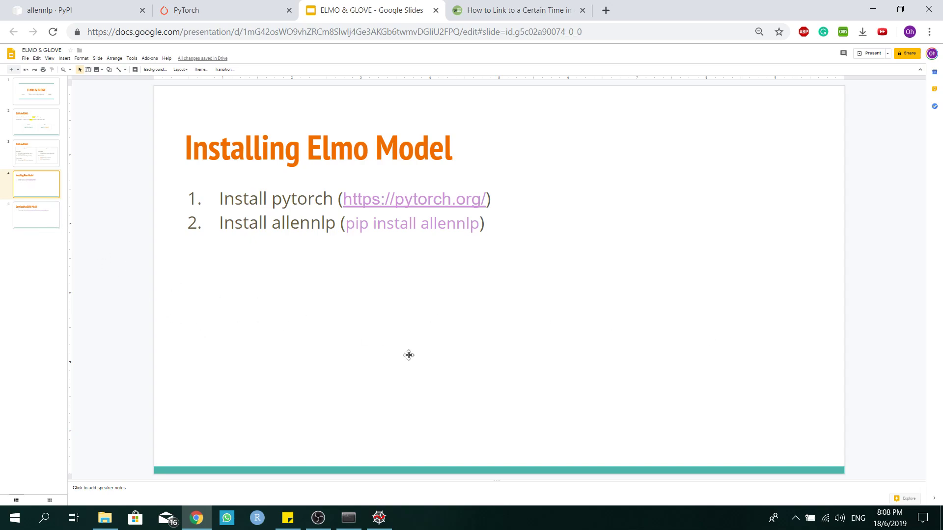
mouse_move(101, 254)
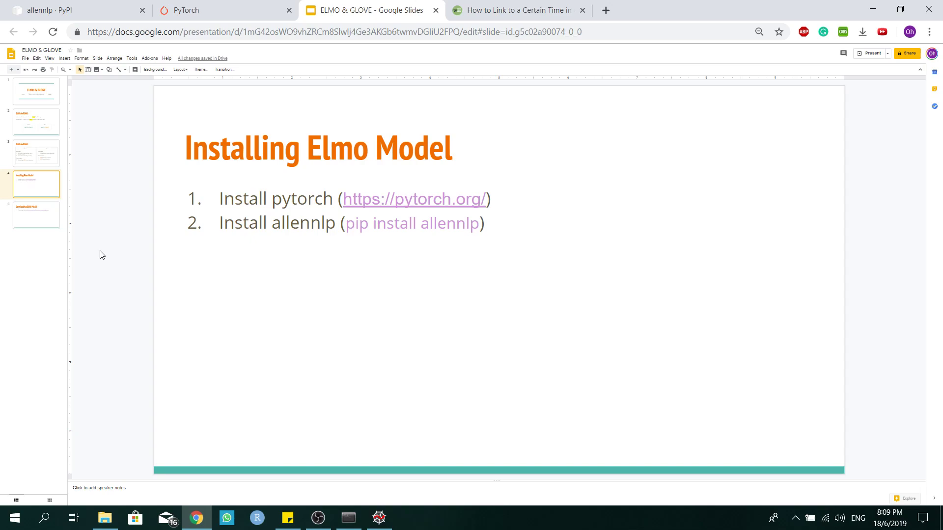
mouse_move(488, 199)
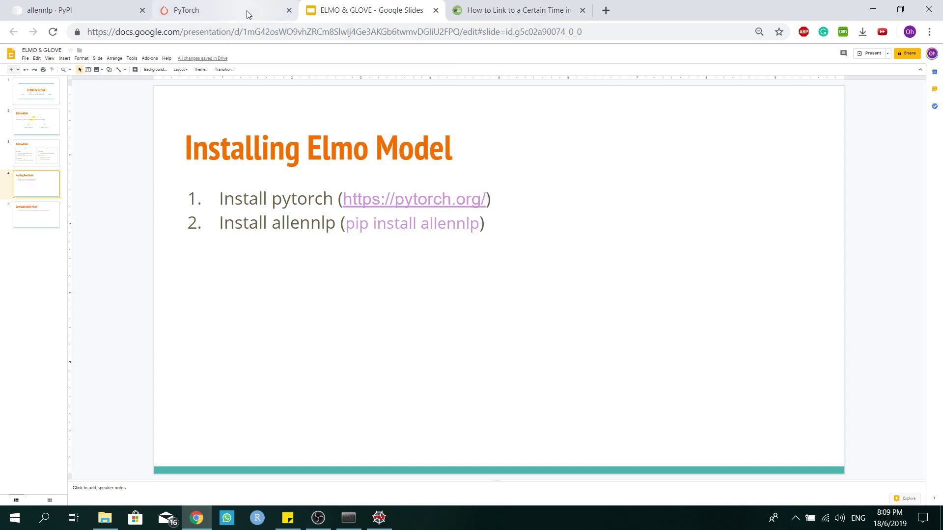
Show the PyTorch Quick Start set to Stable, Windows, Conda, Python 3.6, CUDA 9.0
left_click(186, 9)
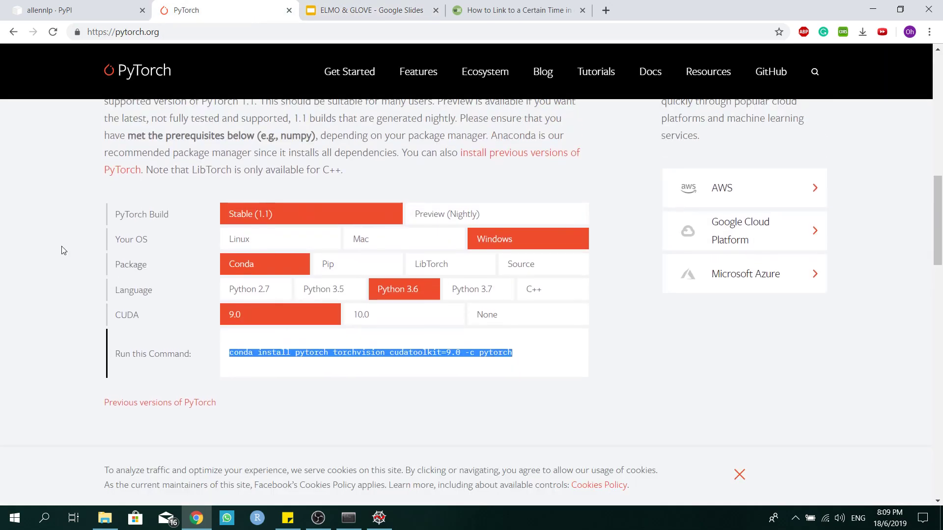
scroll("up", 3)
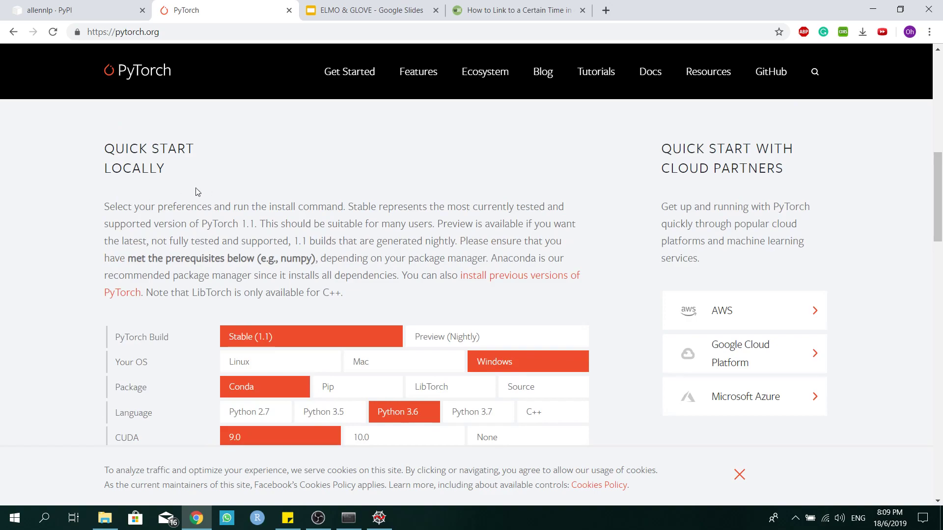
scroll("down", 3)
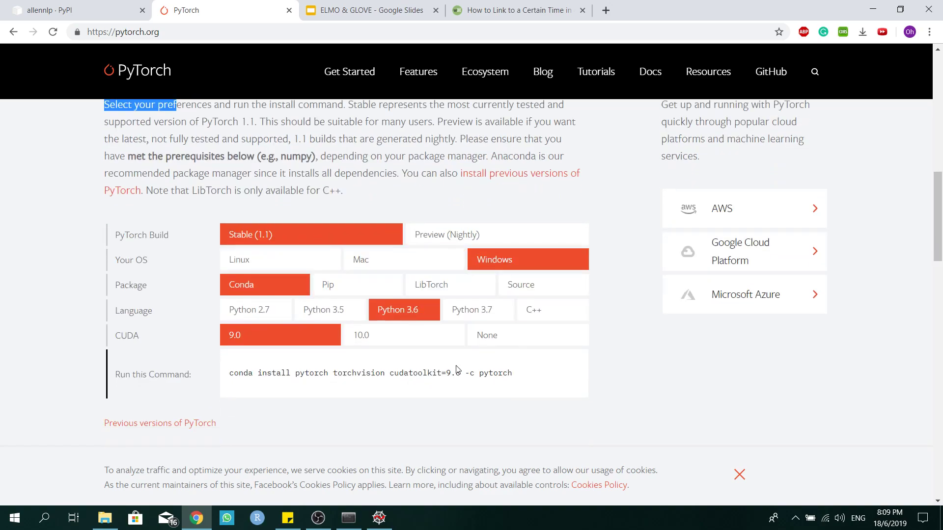
mouse_move(463, 392)
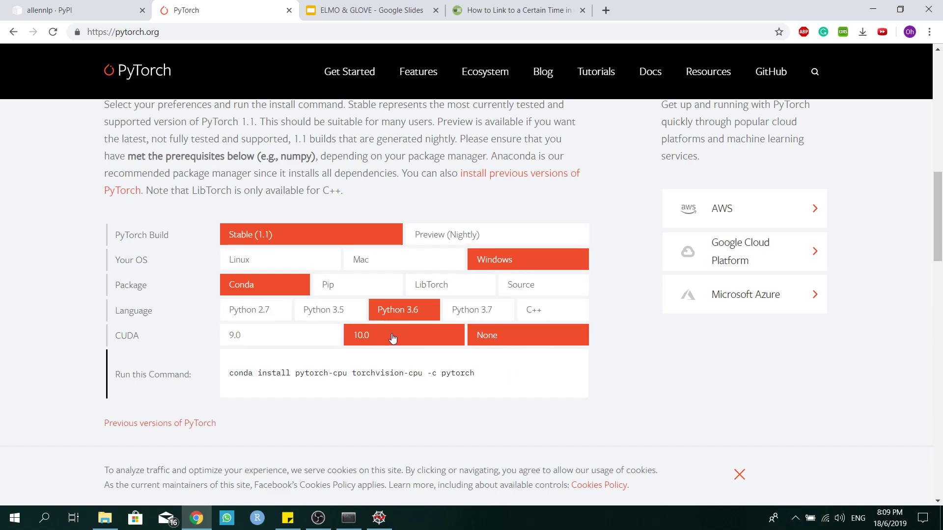
left_click(235, 335)
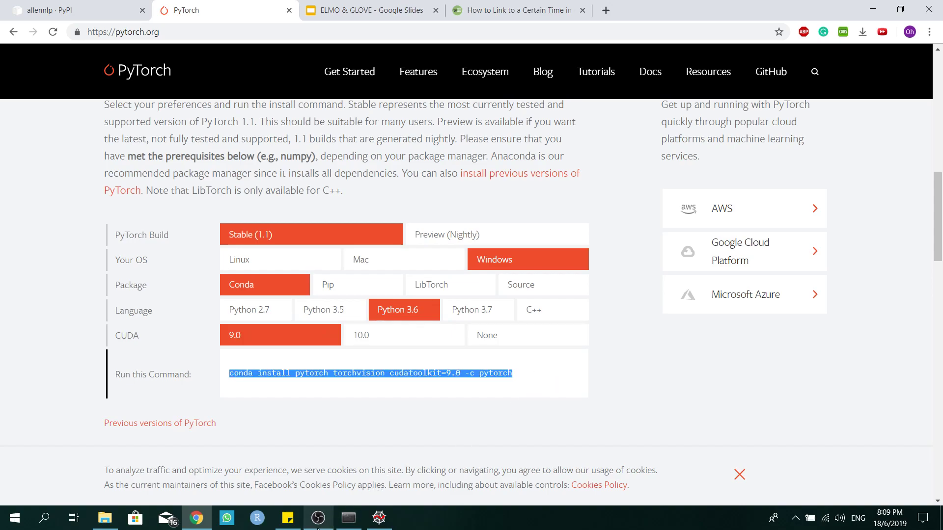
Run 'conda install pytorch torchvision cudatoolkit=9.0 -c pytorch' in Anaconda Prompt, then cancel it
left_click(348, 518)
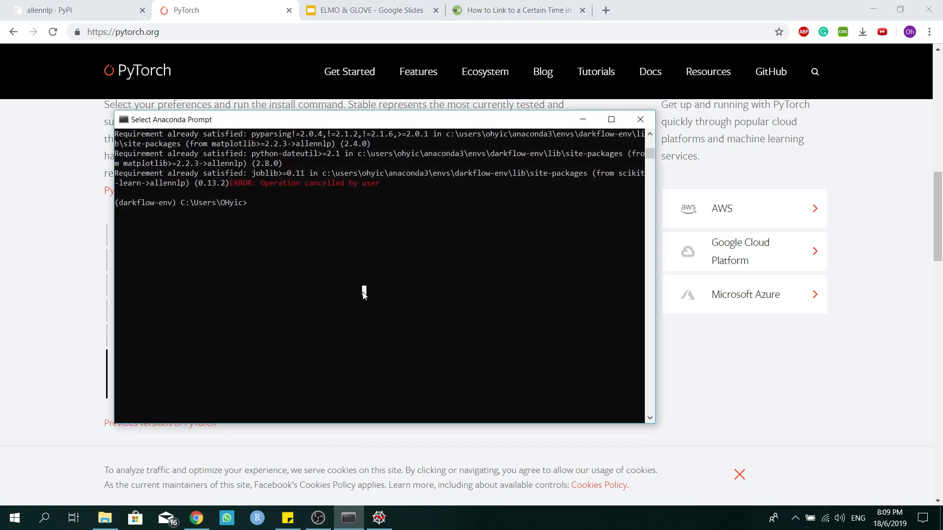
type("conda install pytorch torchvision cudatoolkit=9.0 -c pytorch")
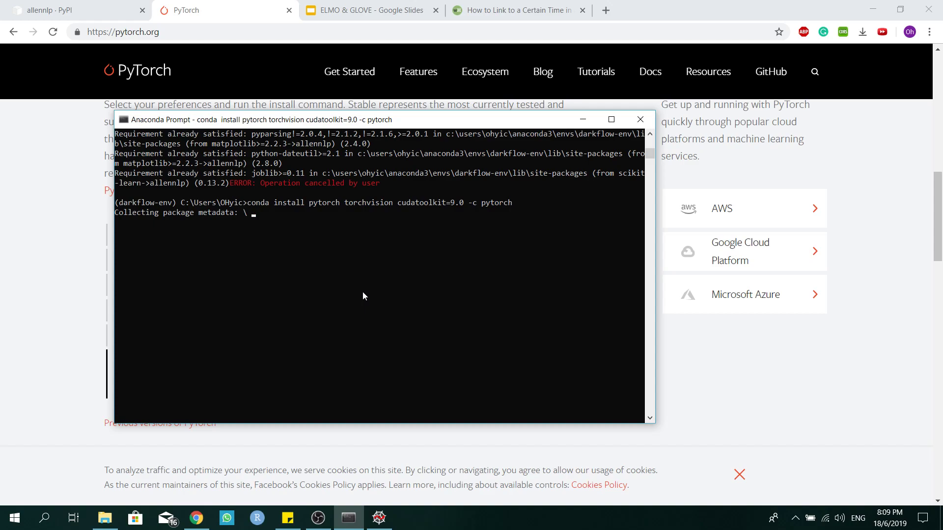
key("ctrl+c")
type("y")
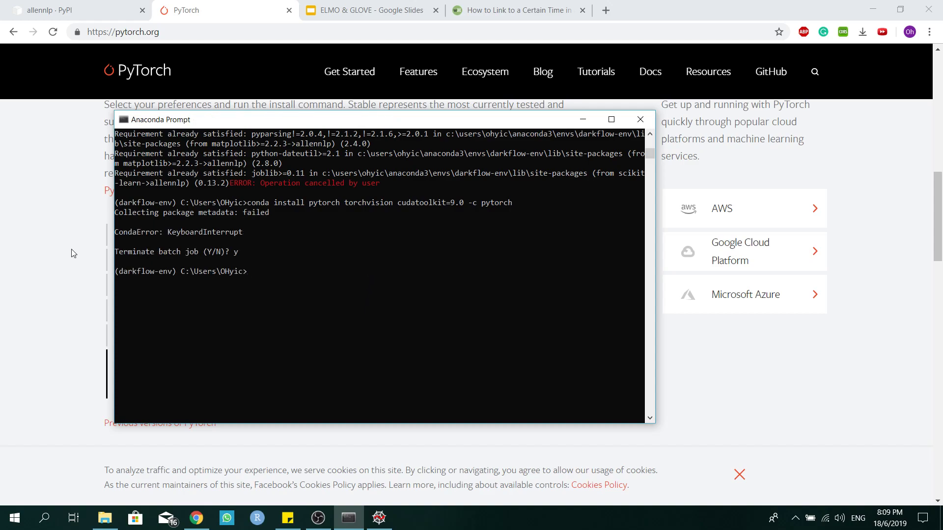
left_click(369, 9)
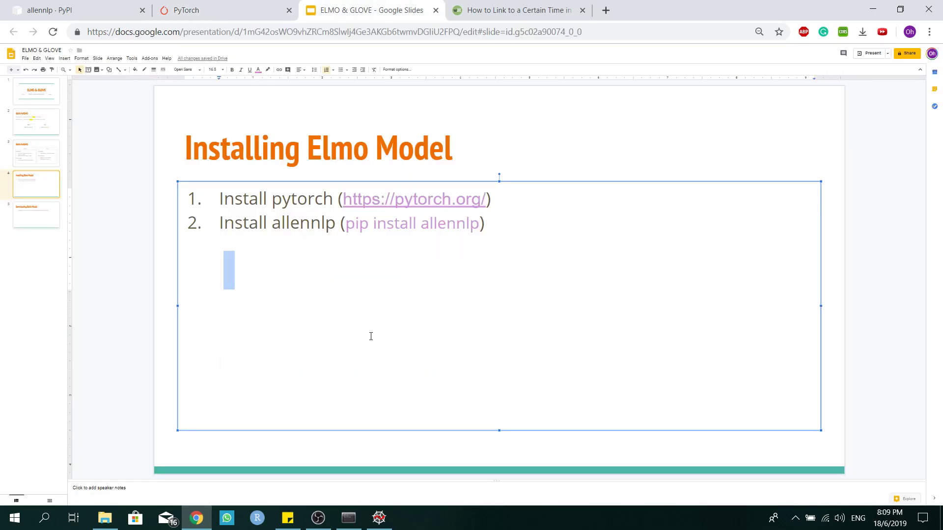
Run pip install allennlp until requirements show already satisfied, then cancel it
left_click(348, 518)
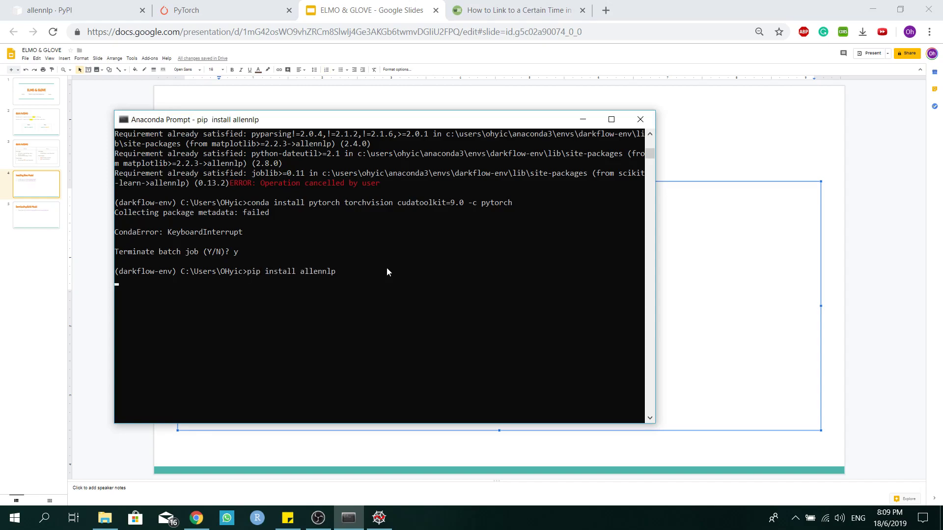
scroll("down", 3)
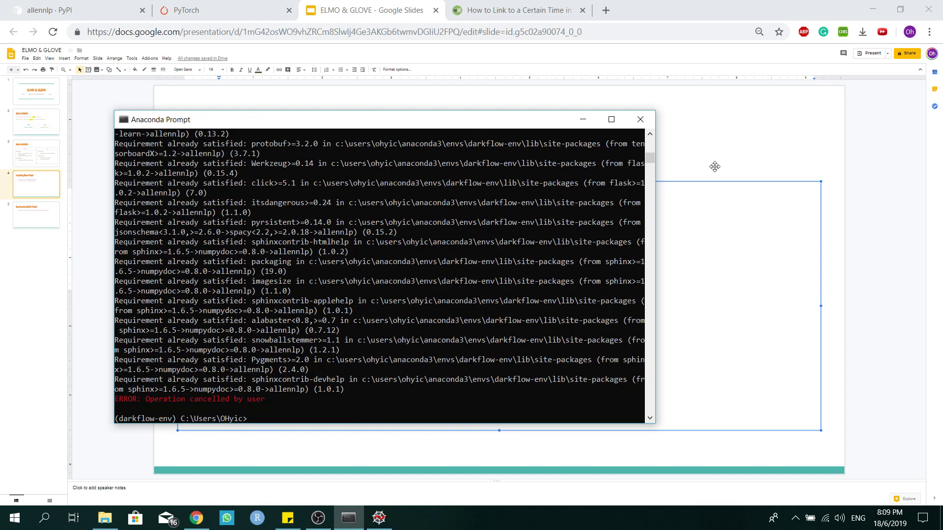
mouse_move(349, 364)
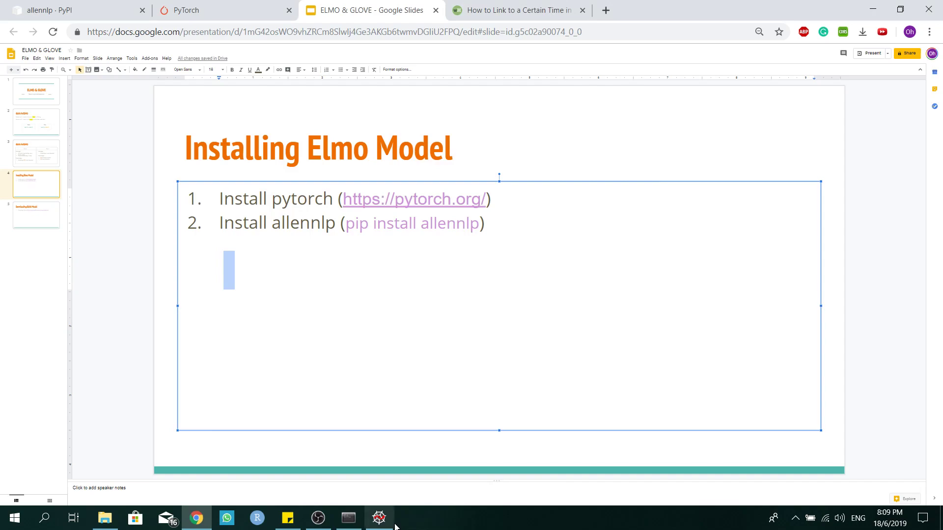
Bring up elmo_test.py in Spyder with the console showing three (60, 1024) embeddings
left_click(378, 518)
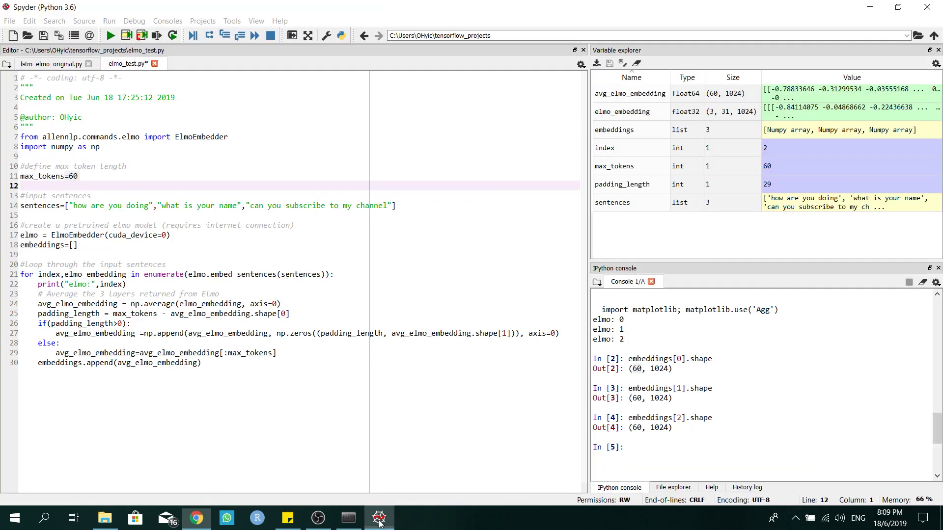
left_click(234, 362)
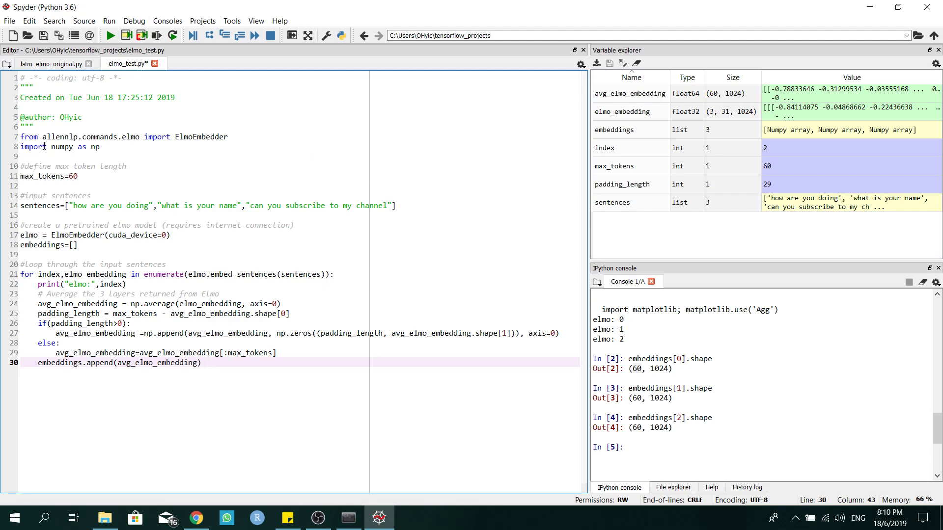
mouse_move(190, 206)
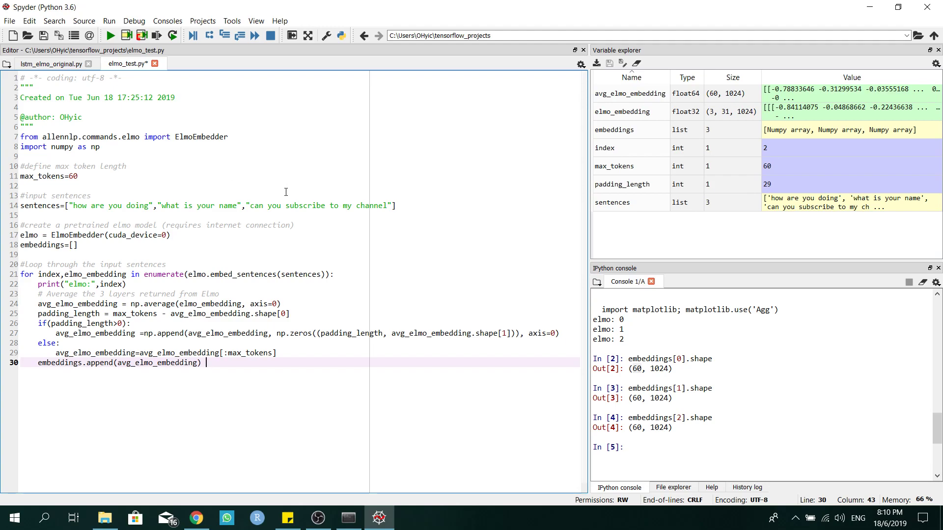
mouse_move(376, 127)
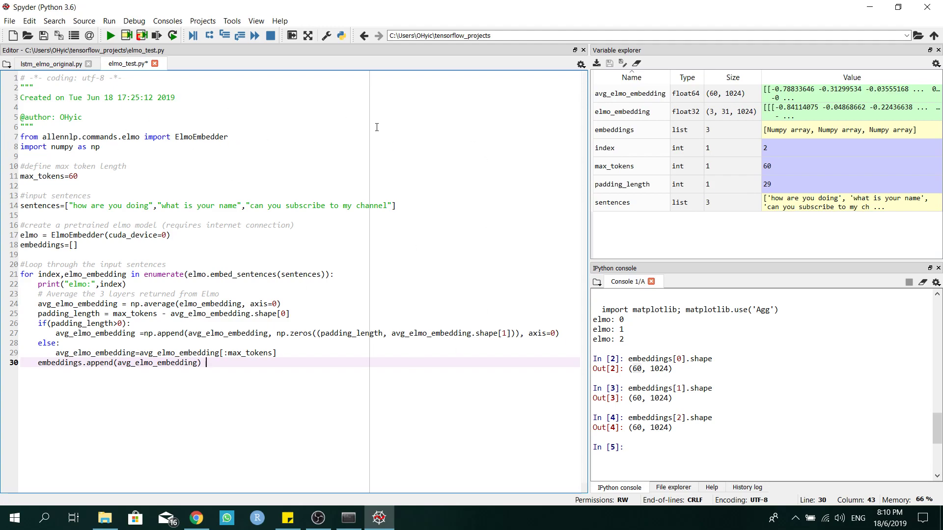
mouse_move(237, 180)
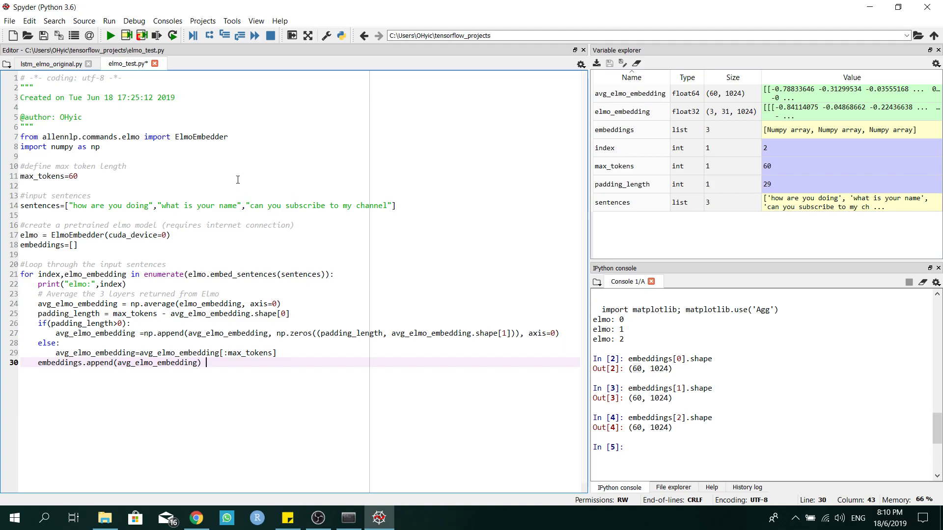
mouse_move(304, 288)
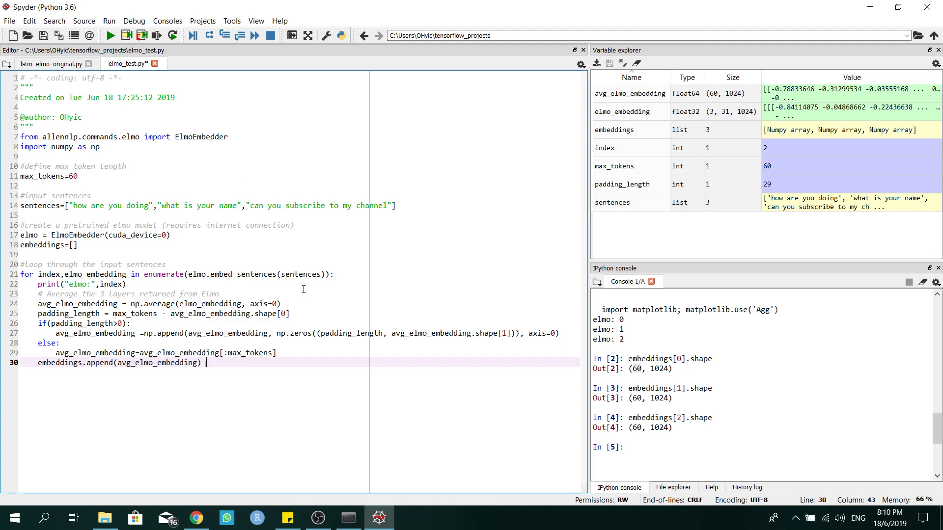
mouse_move(143, 79)
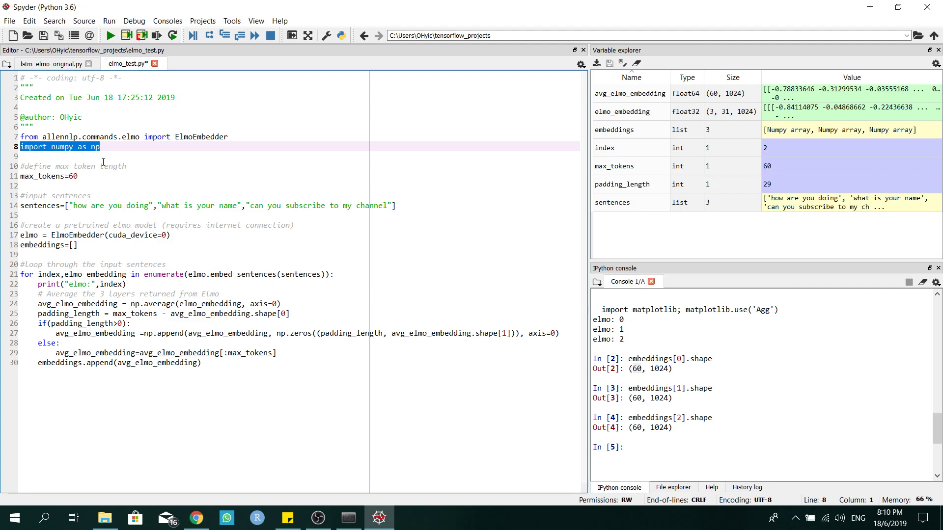
left_click(77, 175)
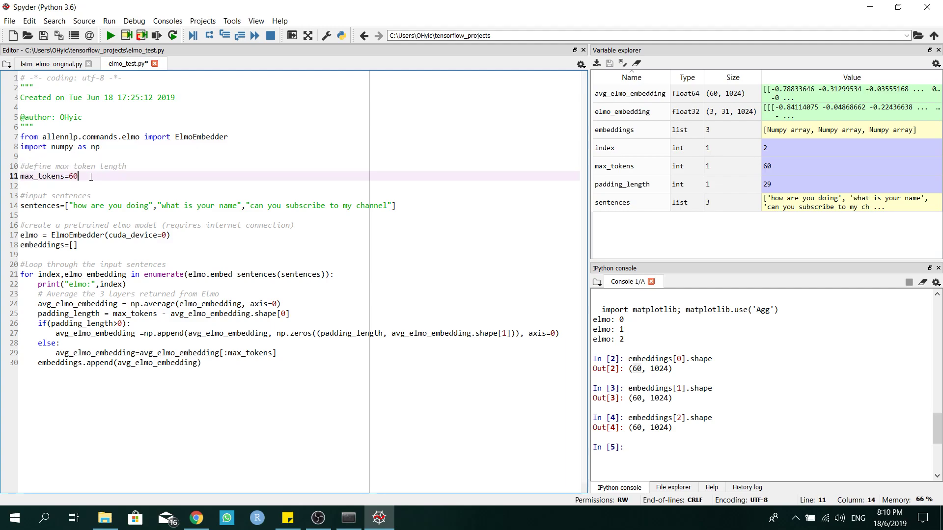
left_click_drag(78, 176, 20, 166)
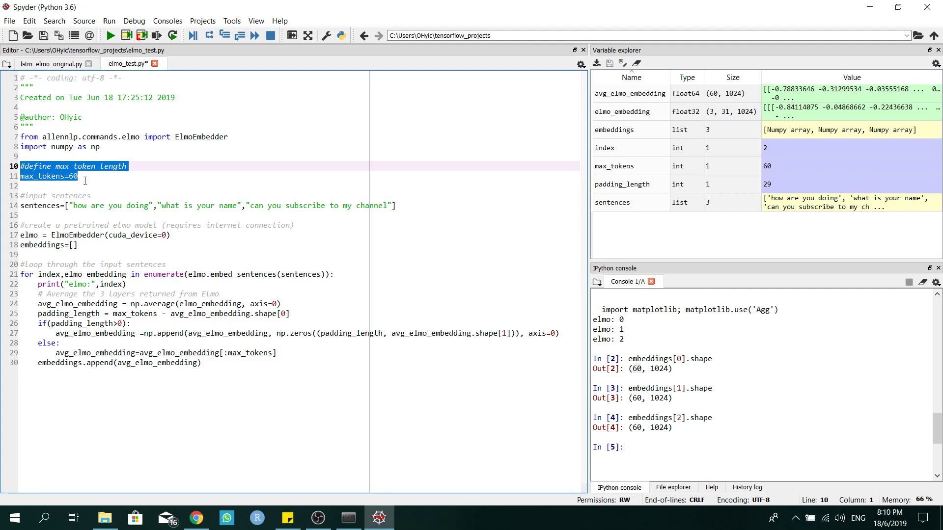
mouse_move(183, 214)
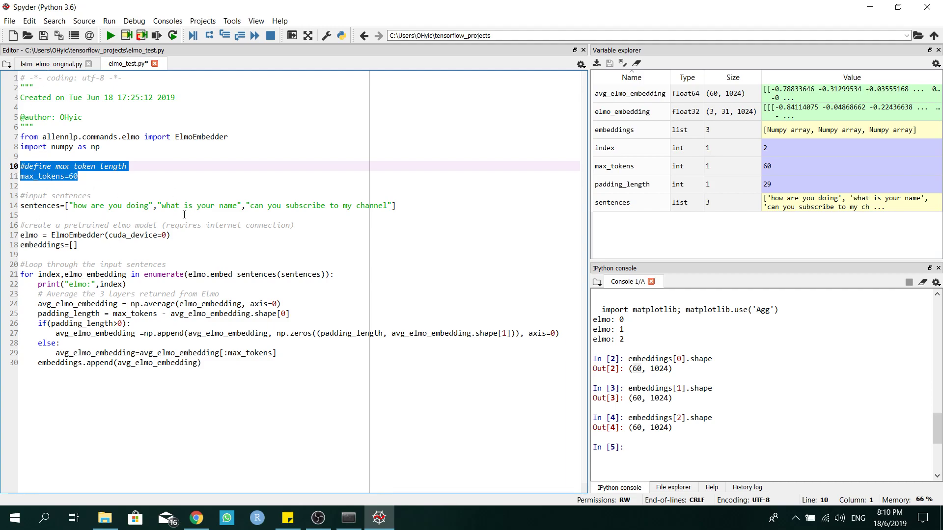
mouse_move(179, 215)
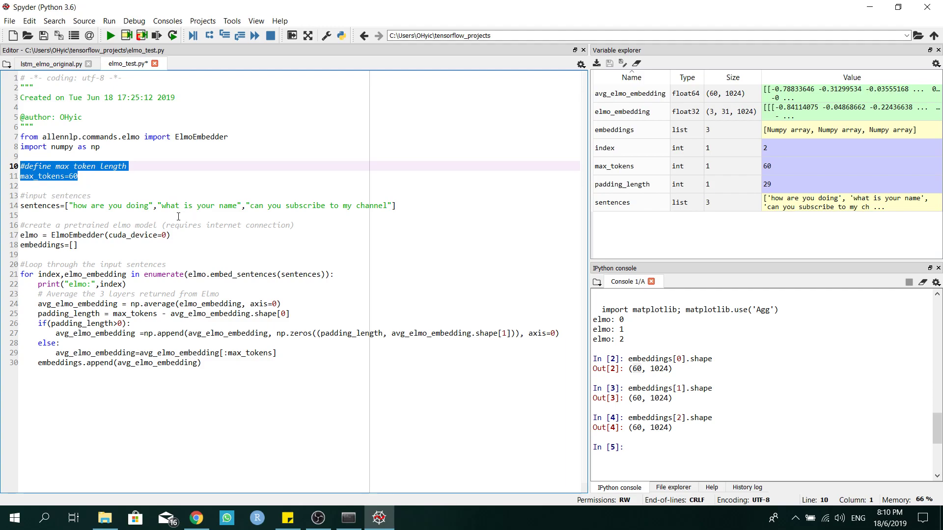
left_click(102, 205)
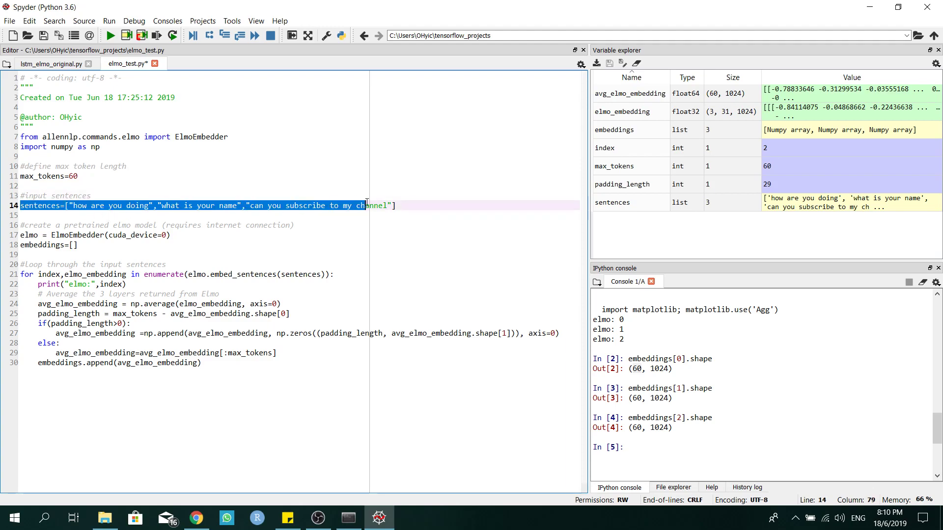
left_click(20, 255)
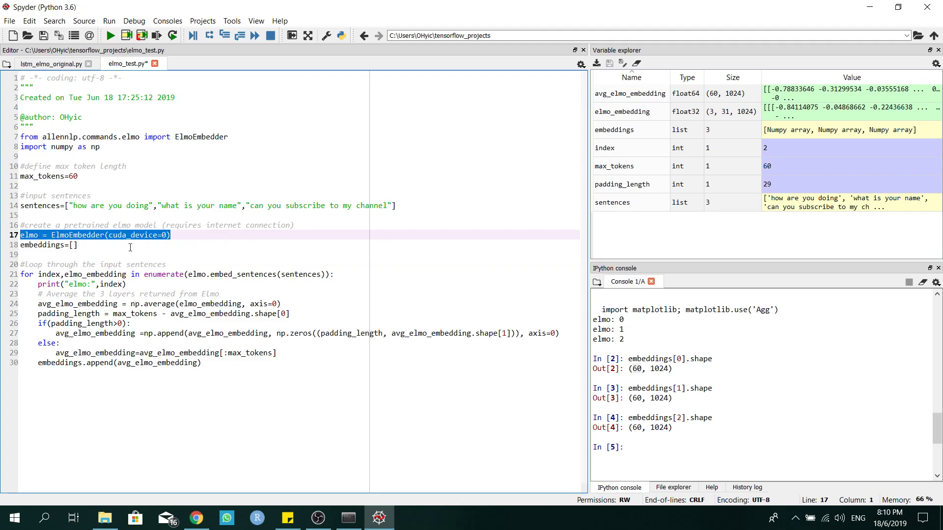
mouse_move(204, 260)
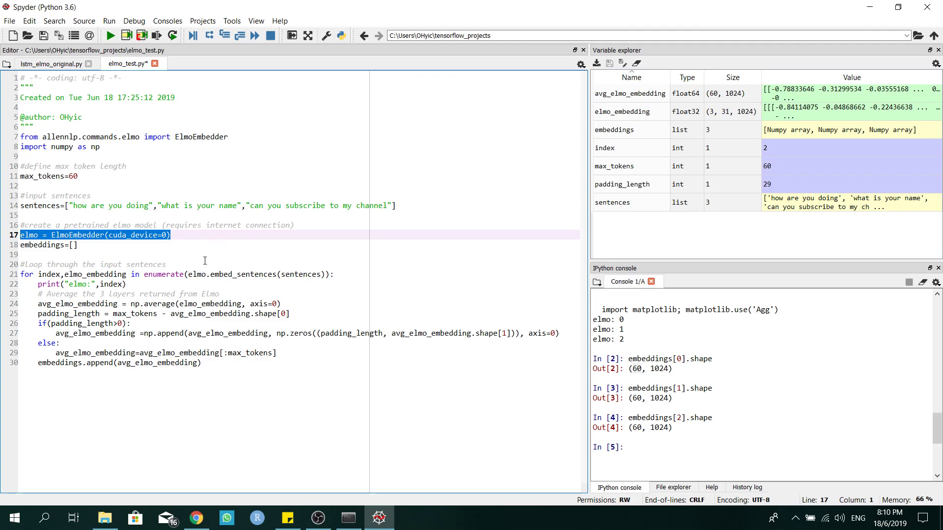
mouse_move(189, 235)
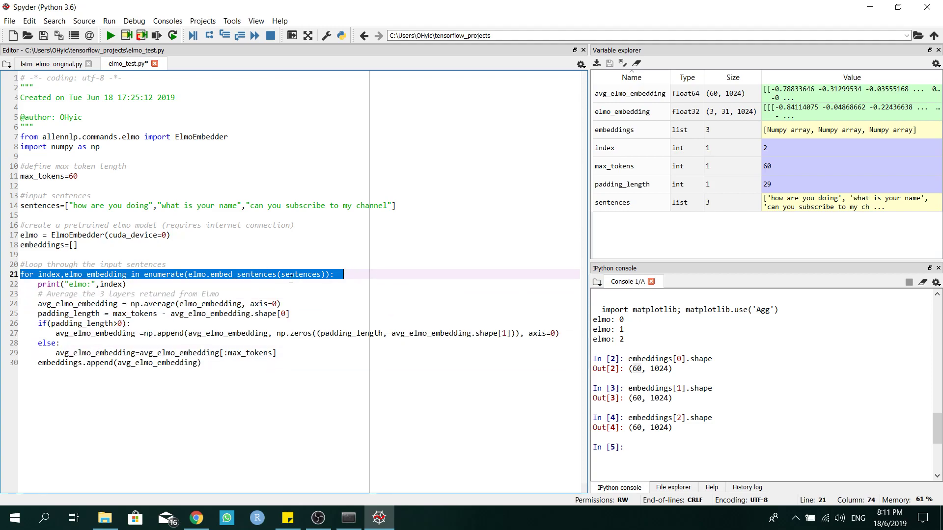
double_click(301, 274)
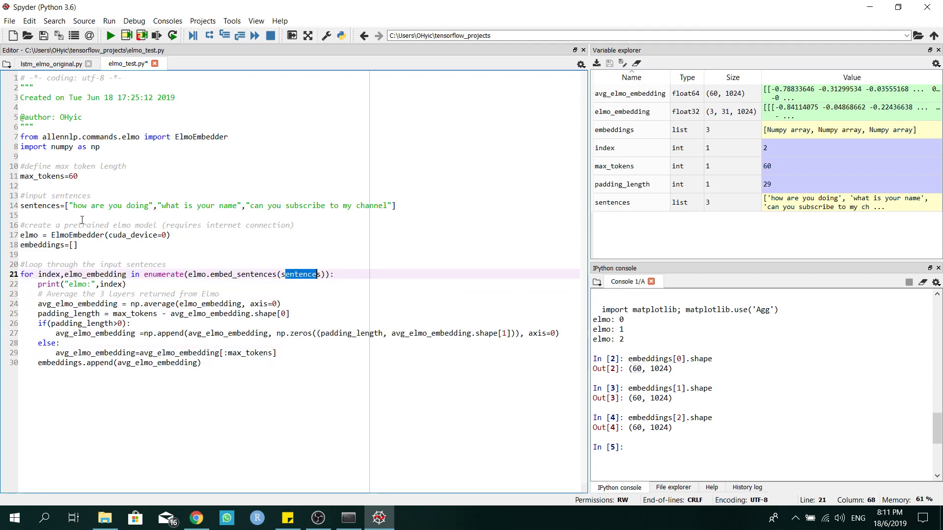
left_click(391, 205)
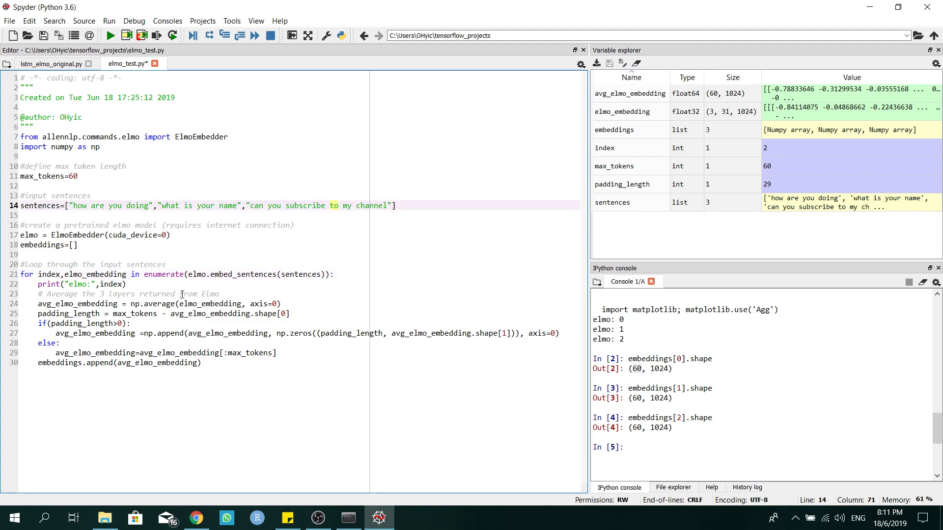
mouse_move(306, 313)
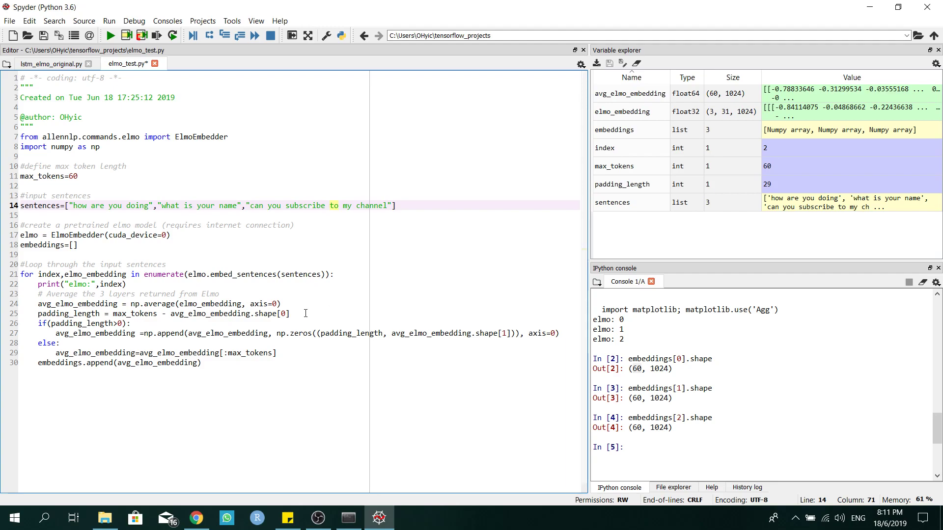
left_click(127, 284)
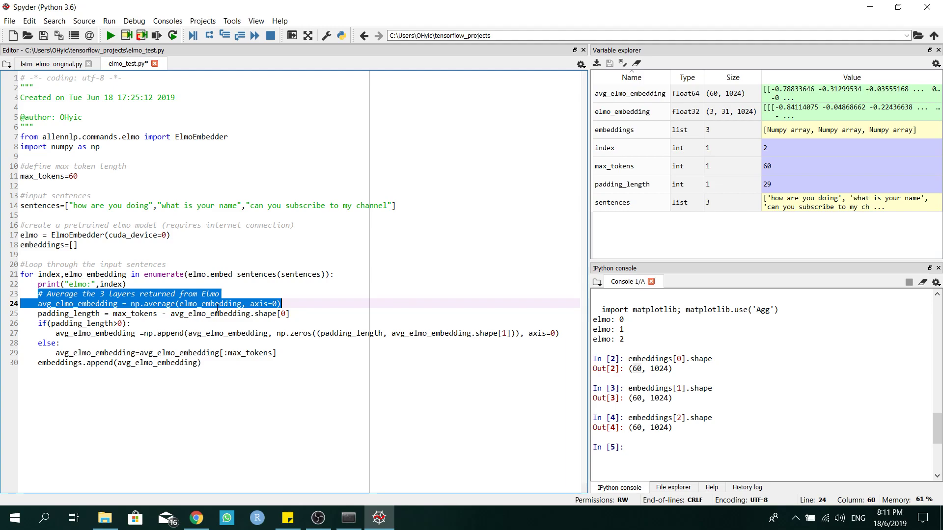
mouse_move(313, 311)
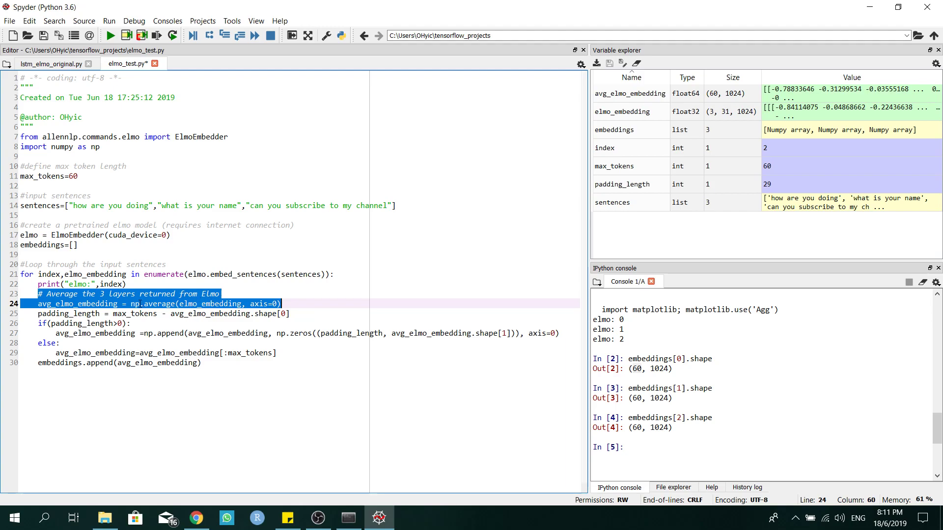
double_click(142, 303)
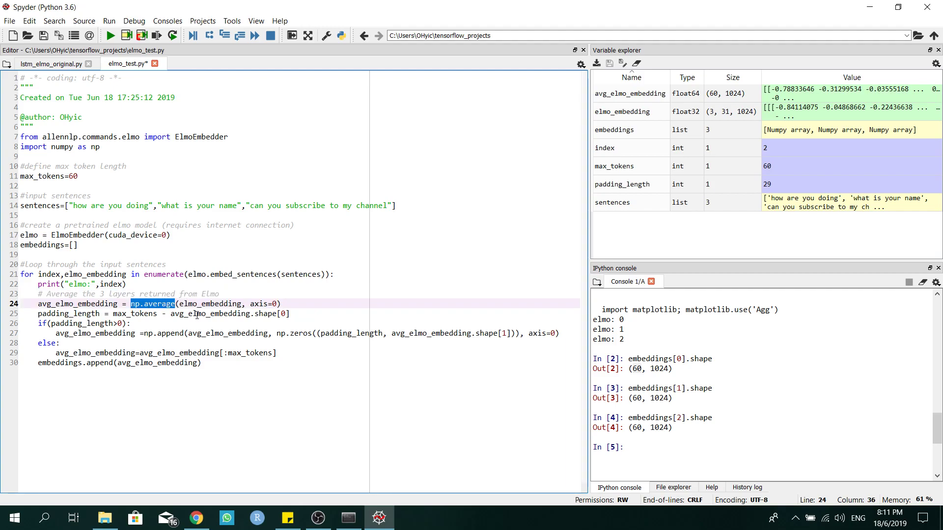
mouse_move(239, 283)
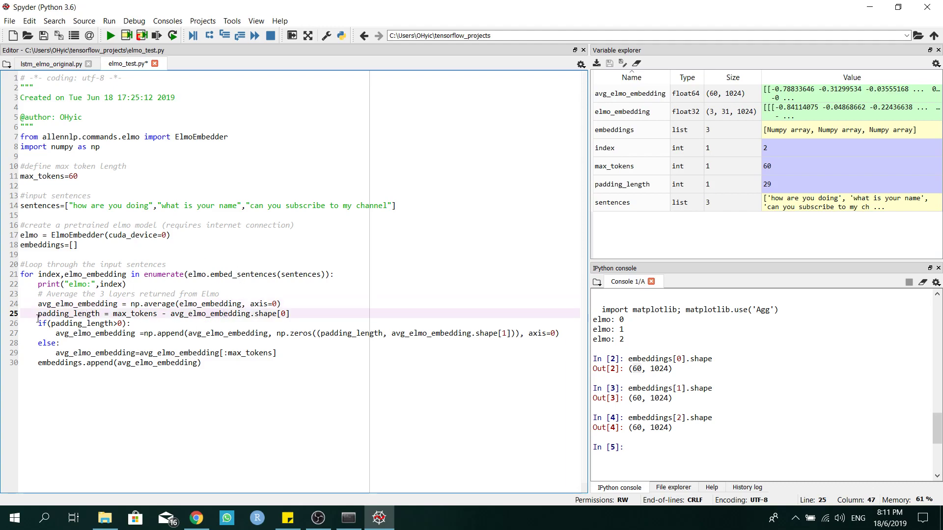
left_click(38, 313)
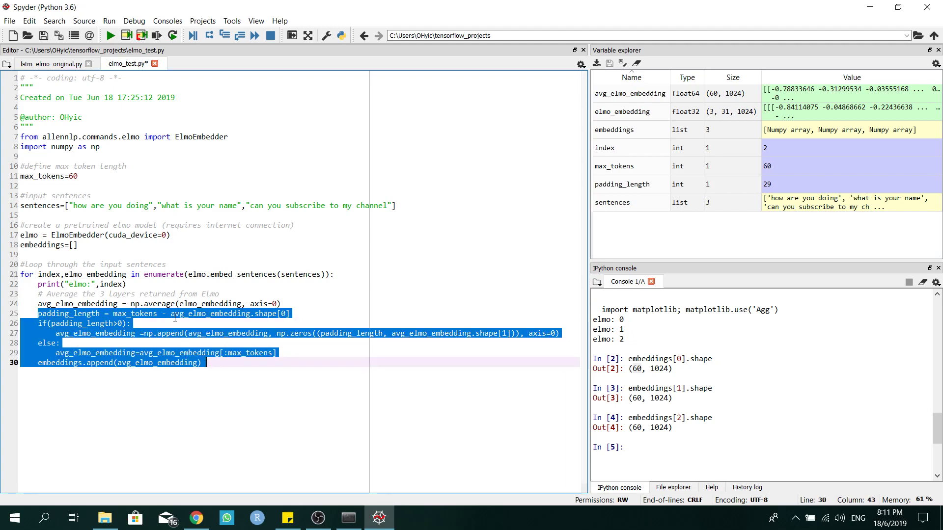
mouse_move(647, 393)
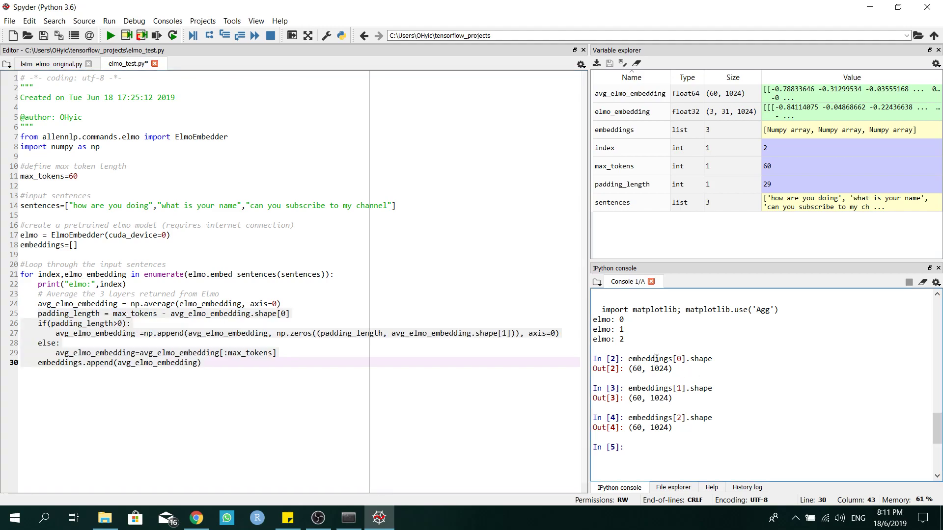
mouse_move(479, 325)
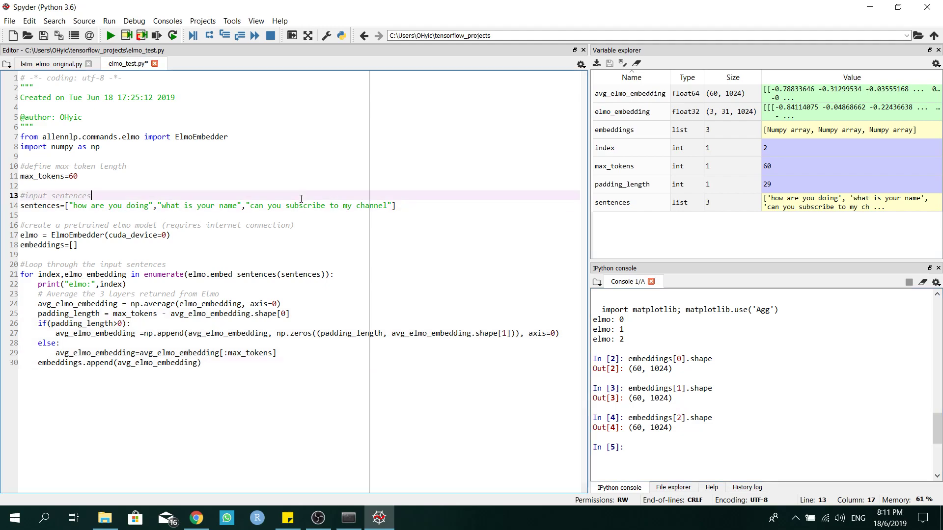
double_click(73, 205)
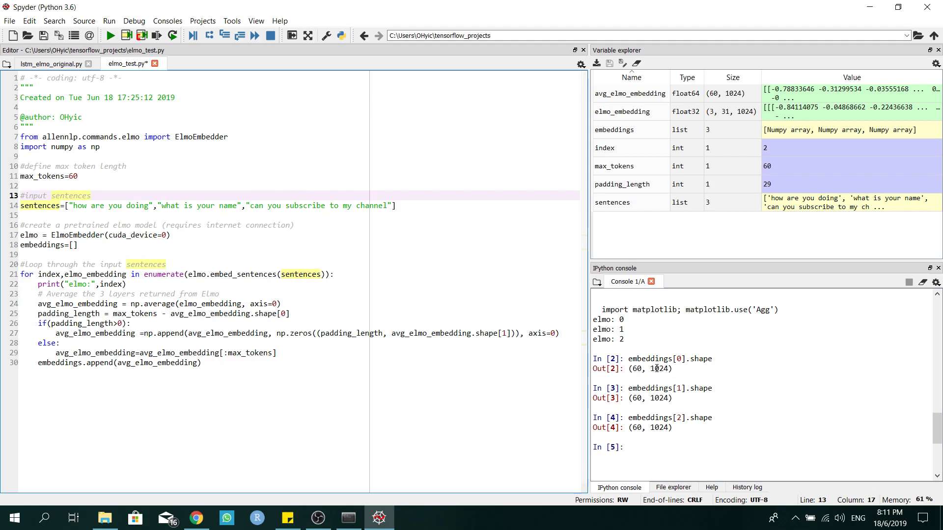
double_click(660, 369)
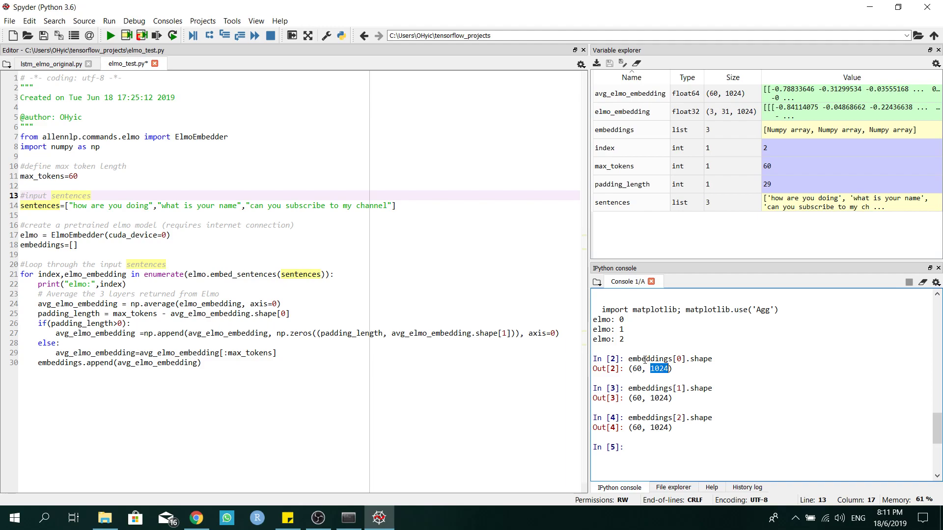
double_click(636, 368)
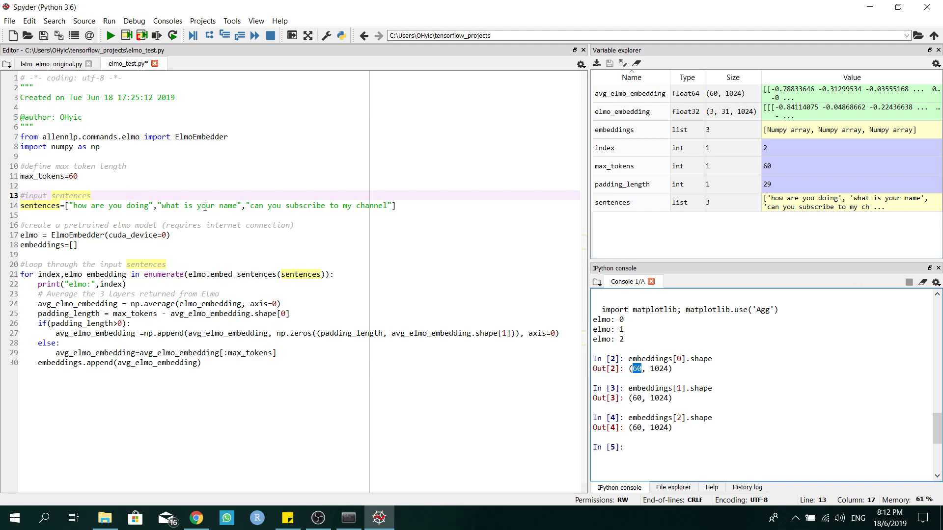
left_click(48, 176)
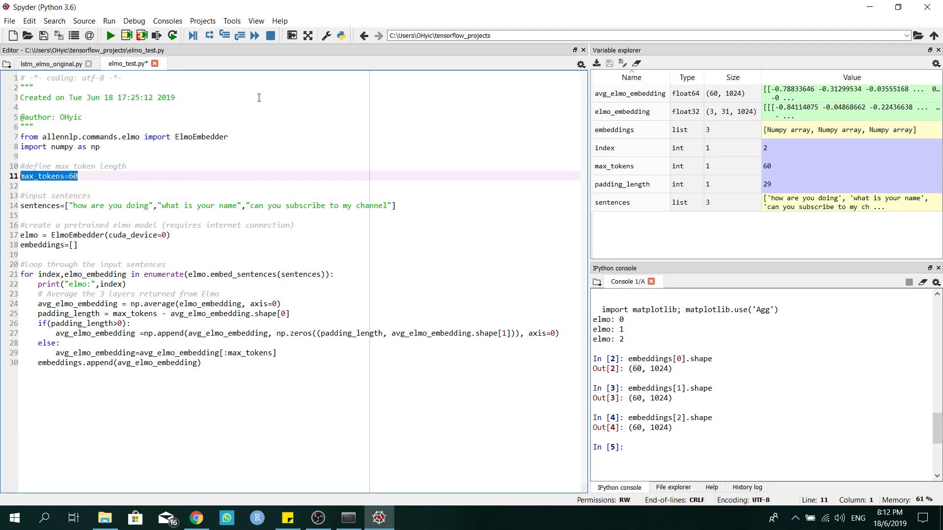
mouse_move(531, 169)
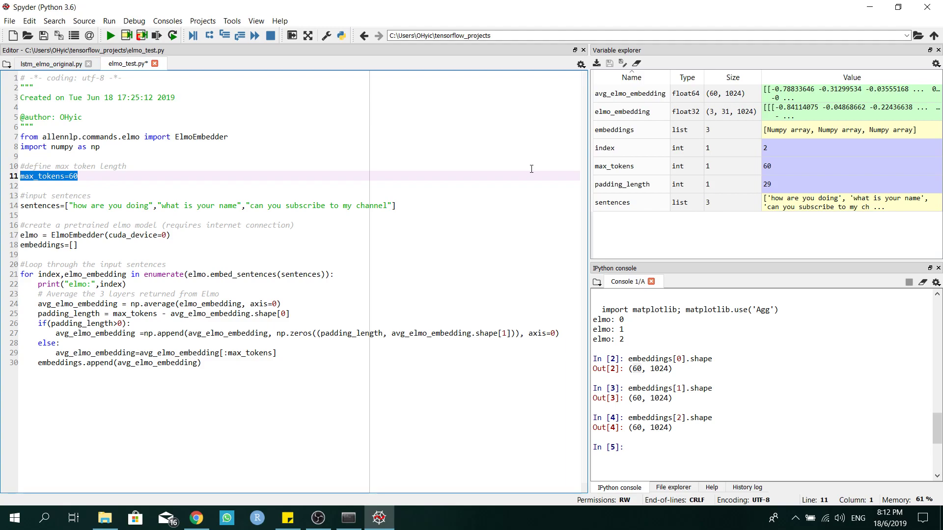
mouse_move(484, 209)
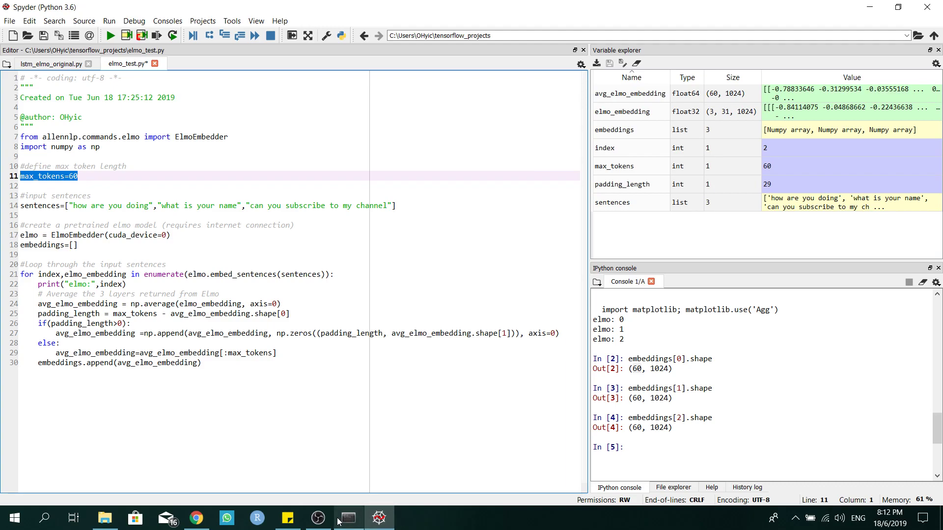
mouse_move(346, 518)
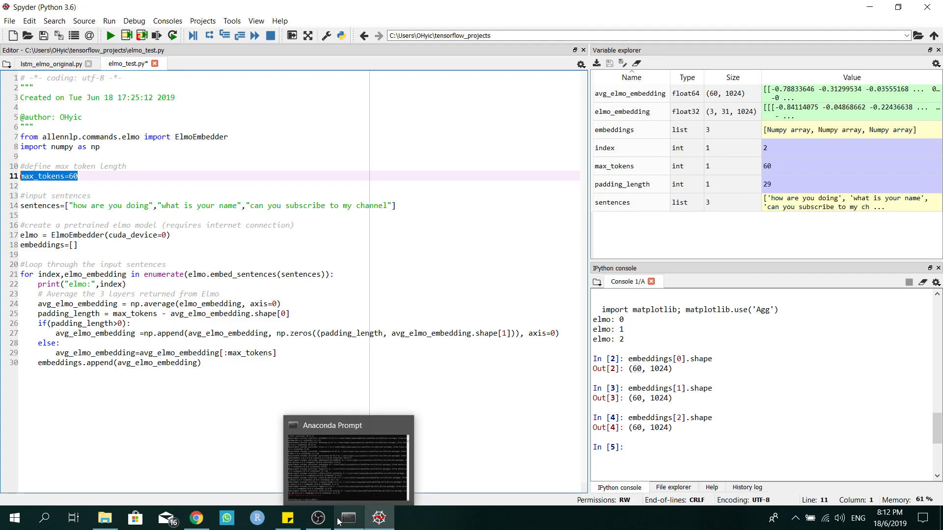
mouse_move(318, 518)
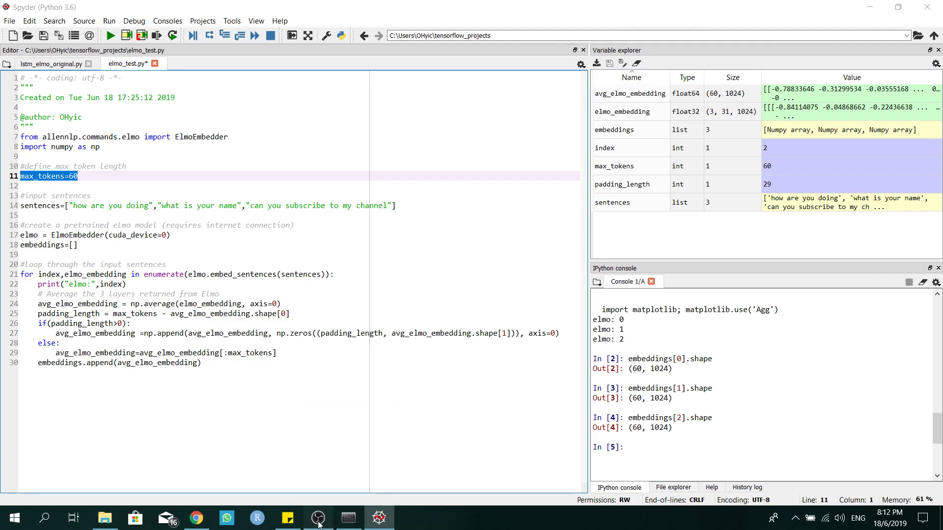